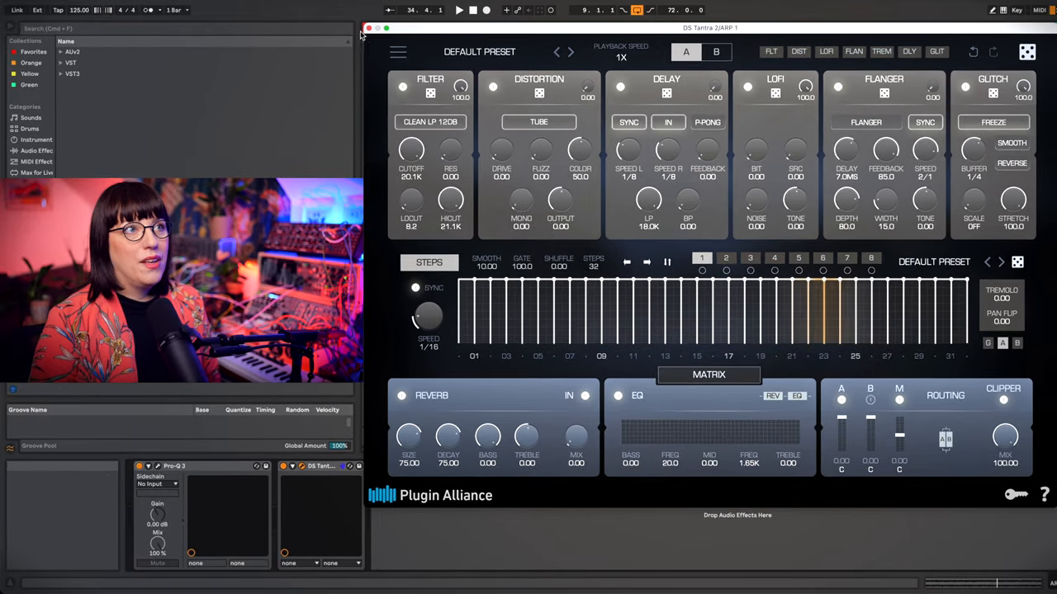
Browse the plugin's top-bar menus, then switch to comparison slot B
click(398, 51)
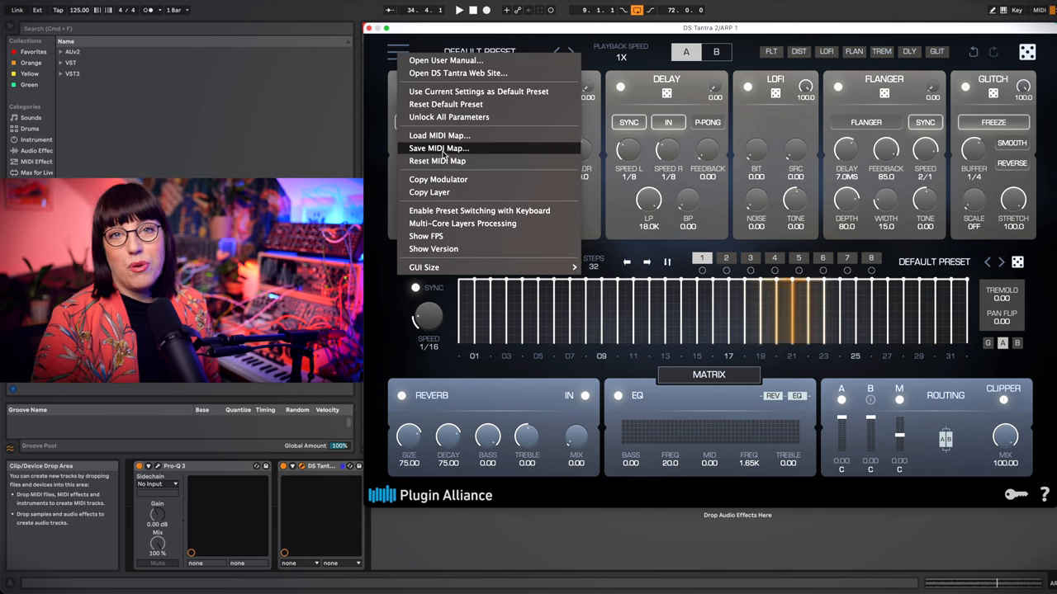
mouse_move(543, 157)
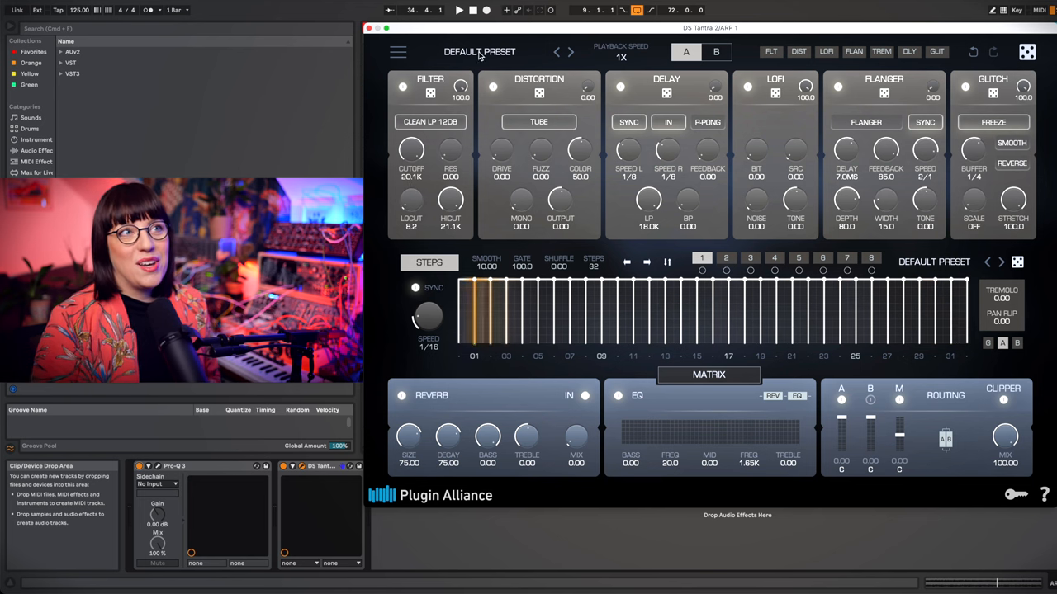
click(478, 52)
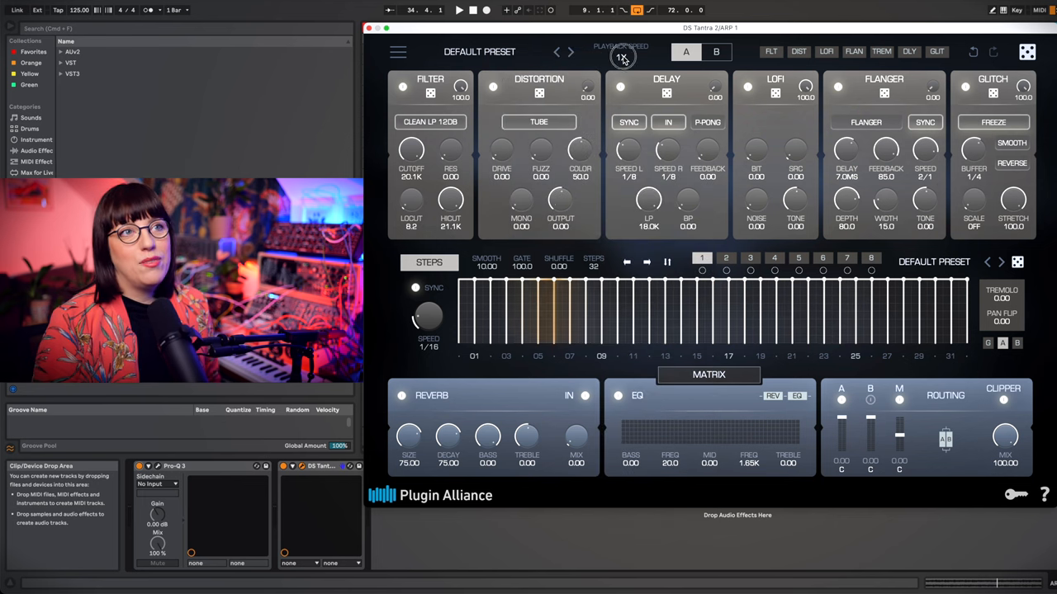
click(621, 56)
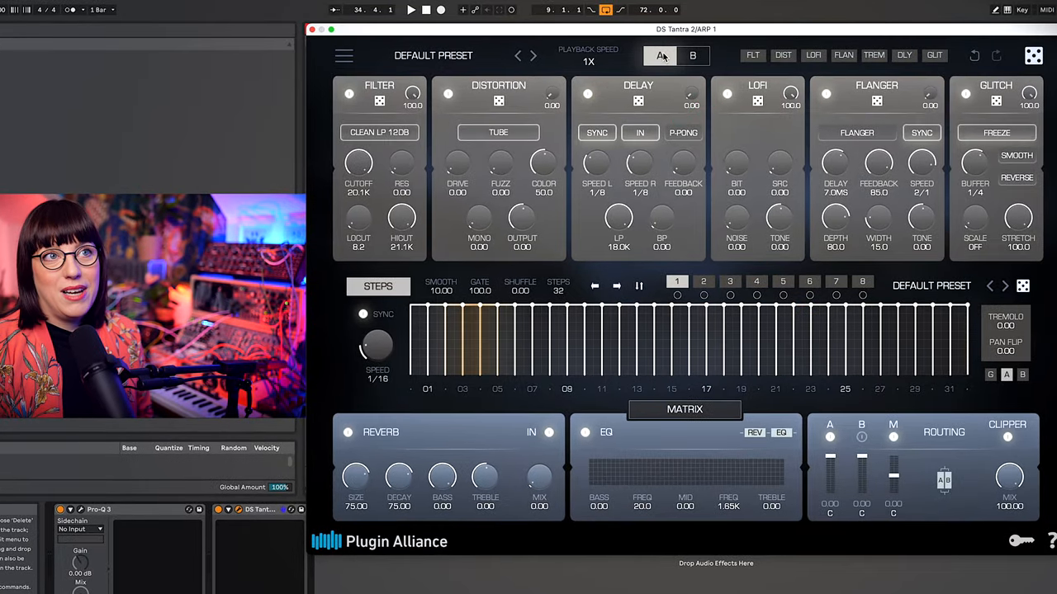
click(693, 56)
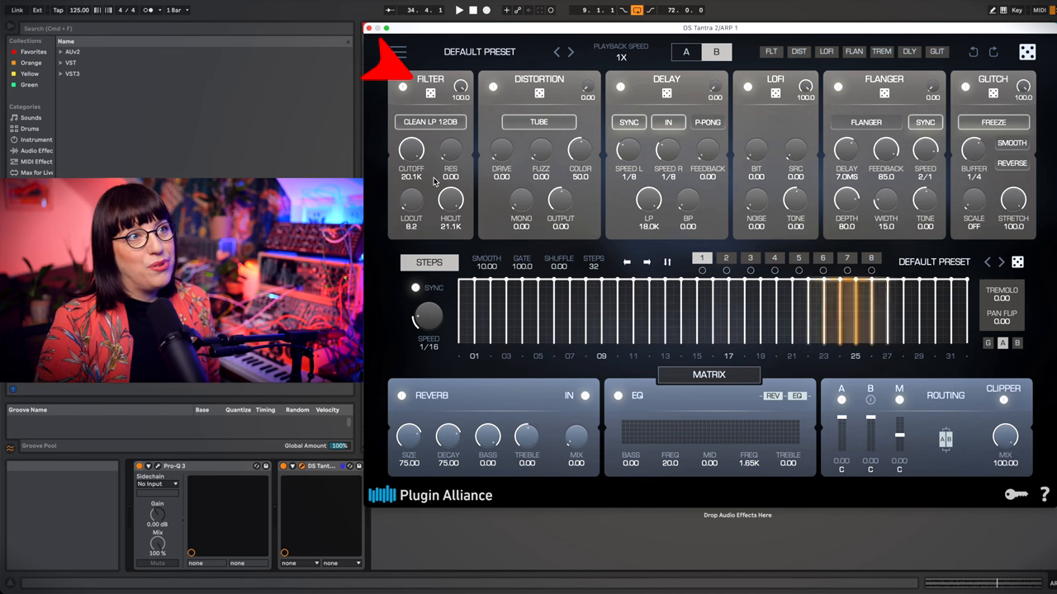
Leave the filter type as is and load the SPIKE 01 step pattern into the sequencer
click(429, 122)
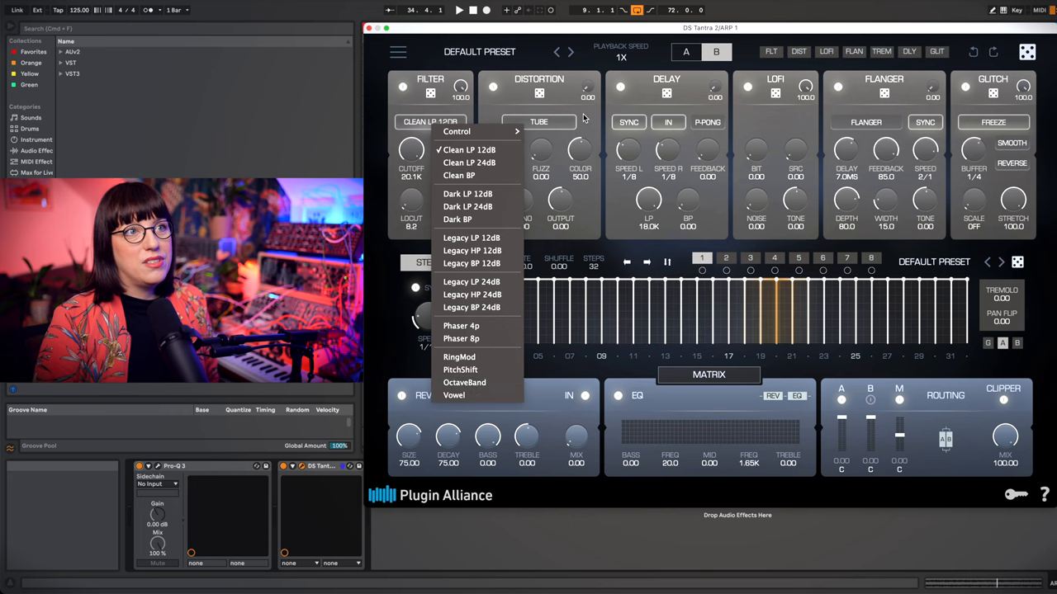
click(538, 122)
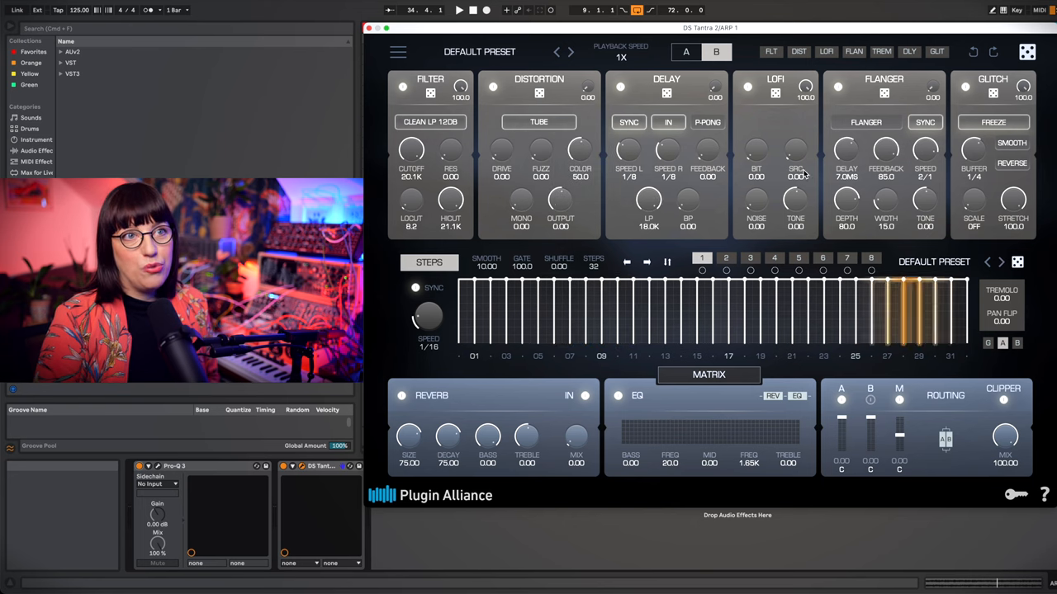
click(866, 122)
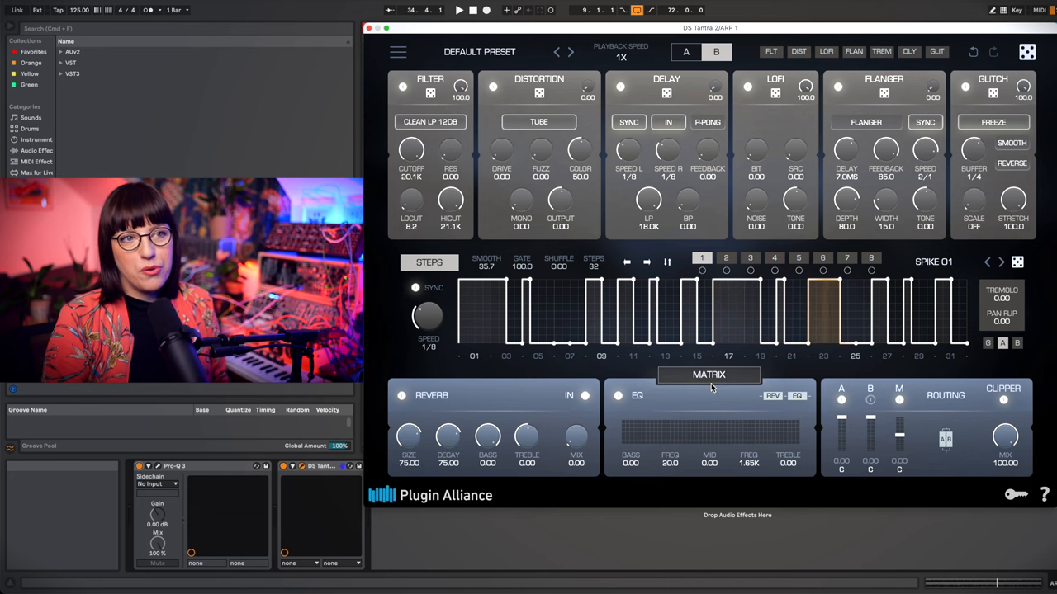
In the MATRIX, route MOD 1 to Layer B Filter Cutoff with depth 53.31
click(709, 374)
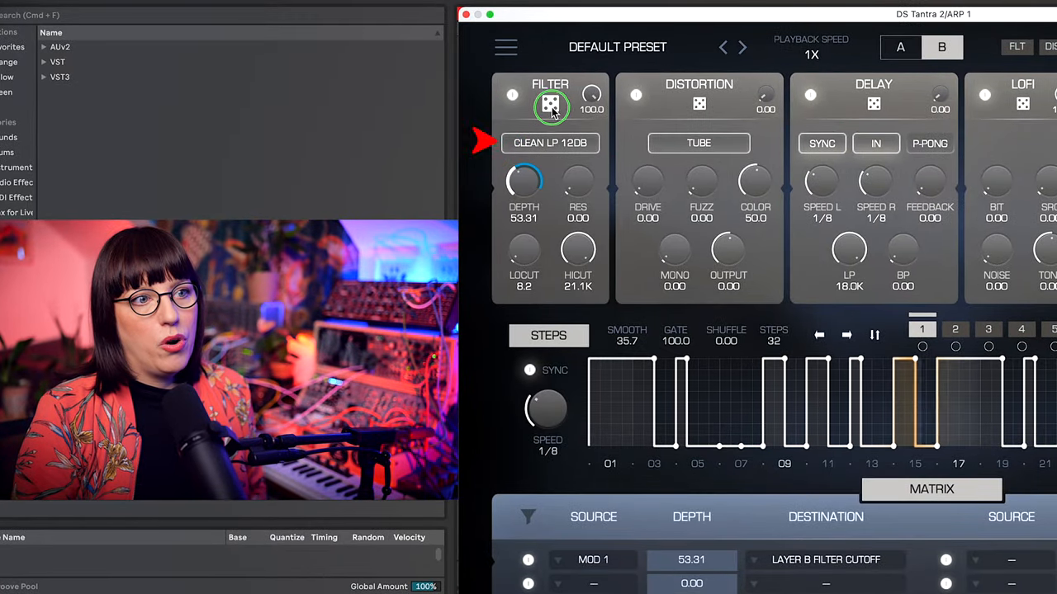
drag(525, 178, 537, 206)
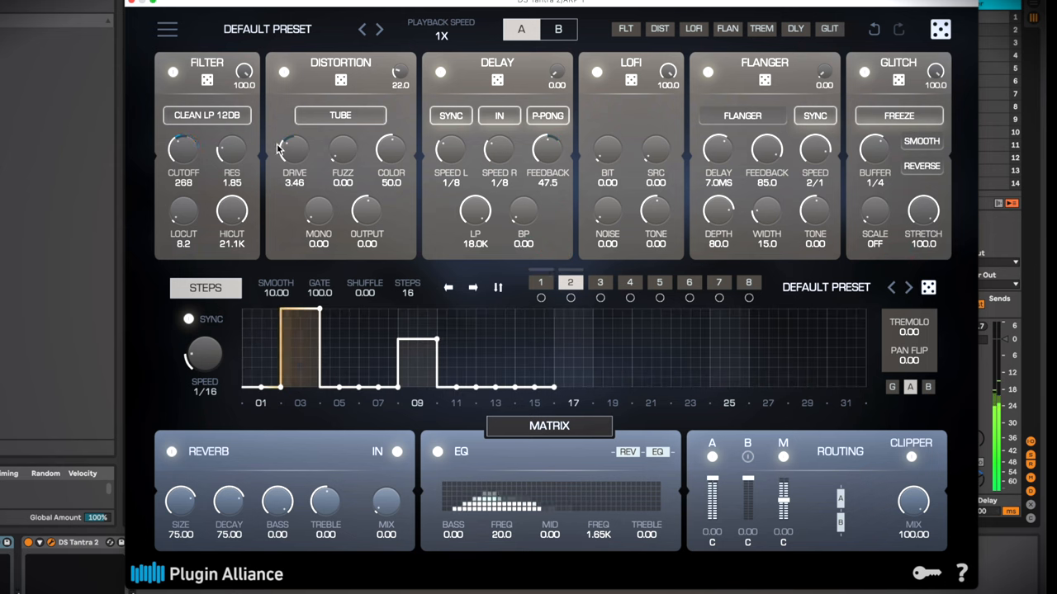
Switch step patterns, add LoFi noise 17.9, lower delay feedback to 23.9 and toggle STEPS mode
click(558, 29)
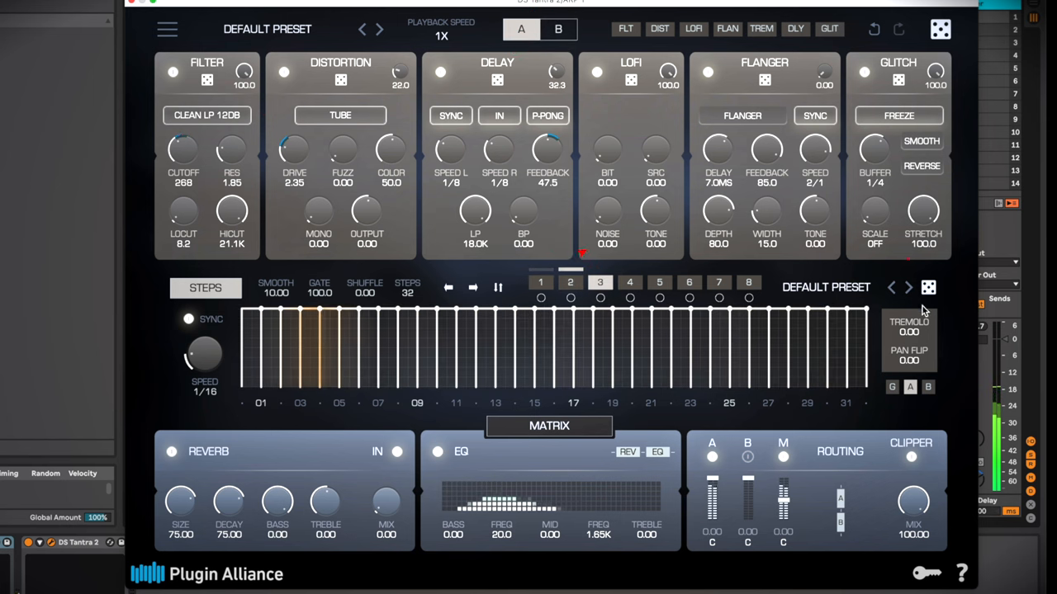
click(601, 282)
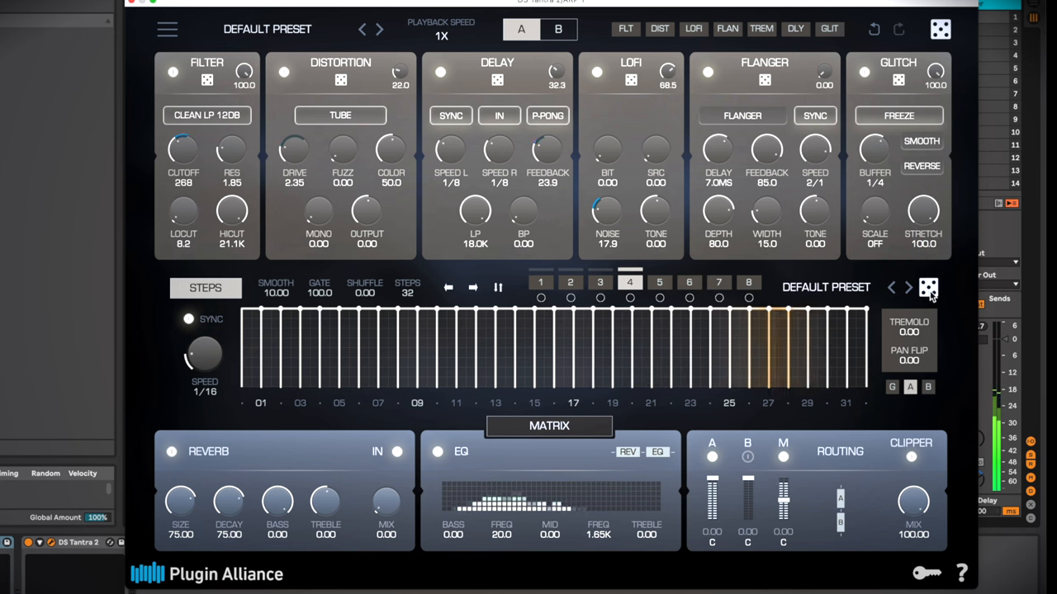
click(928, 287)
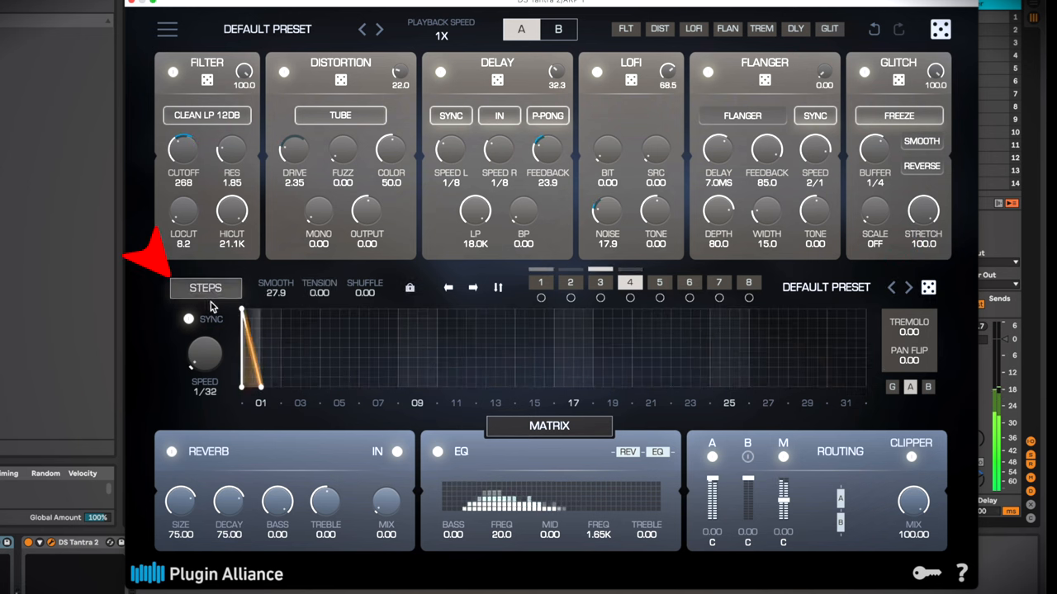
Bring up the other Tantra 2 instance at its default preset
click(205, 287)
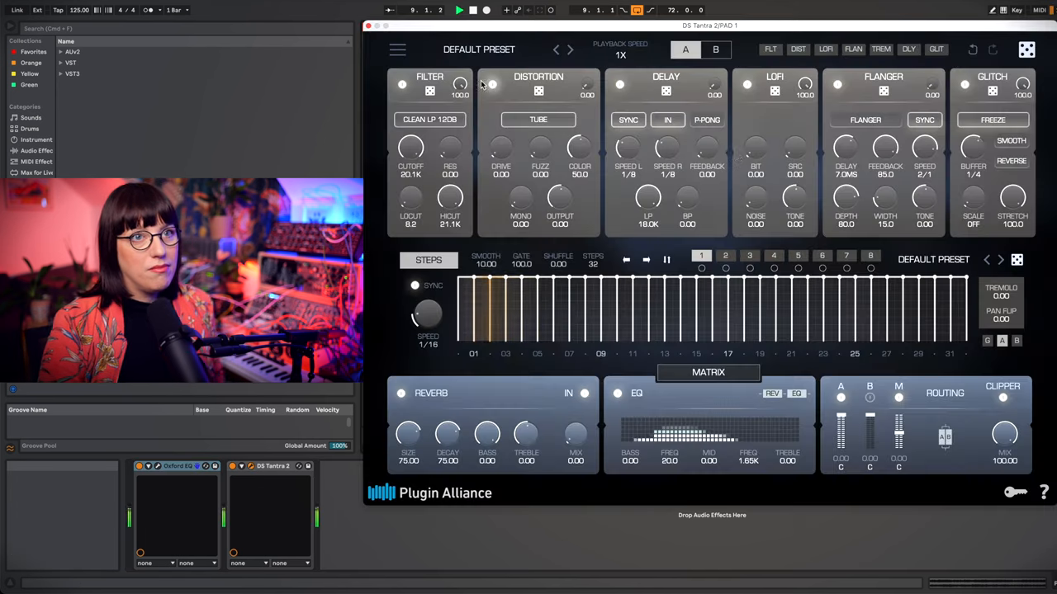
click(478, 50)
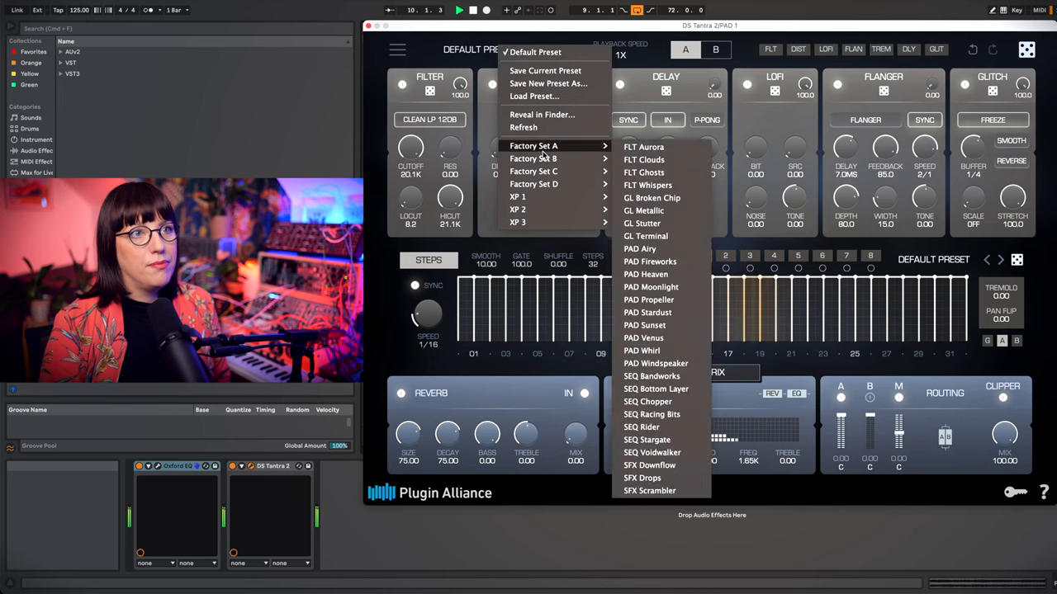
click(644, 159)
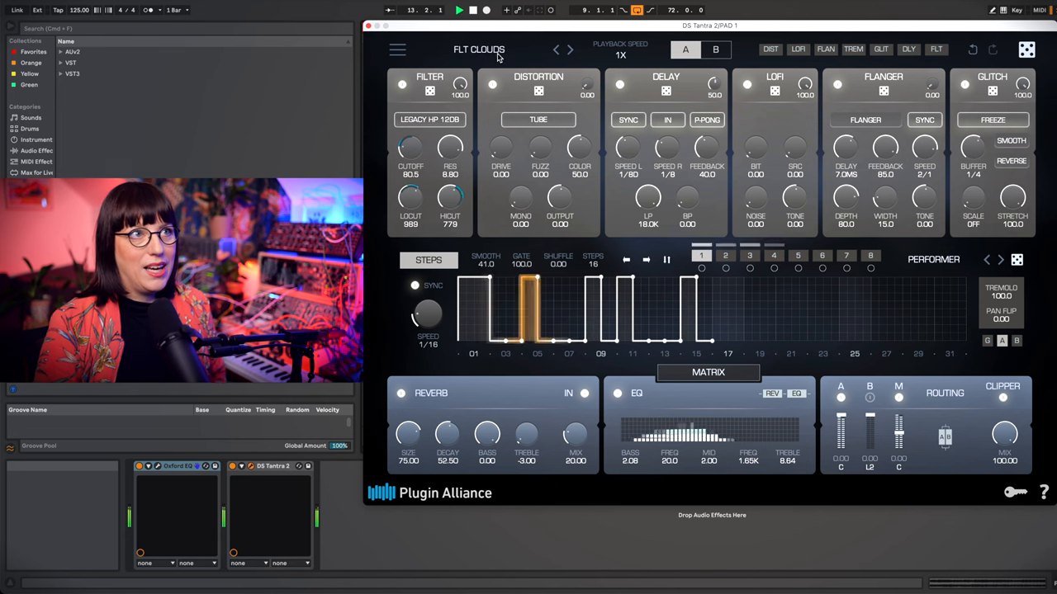
click(555, 49)
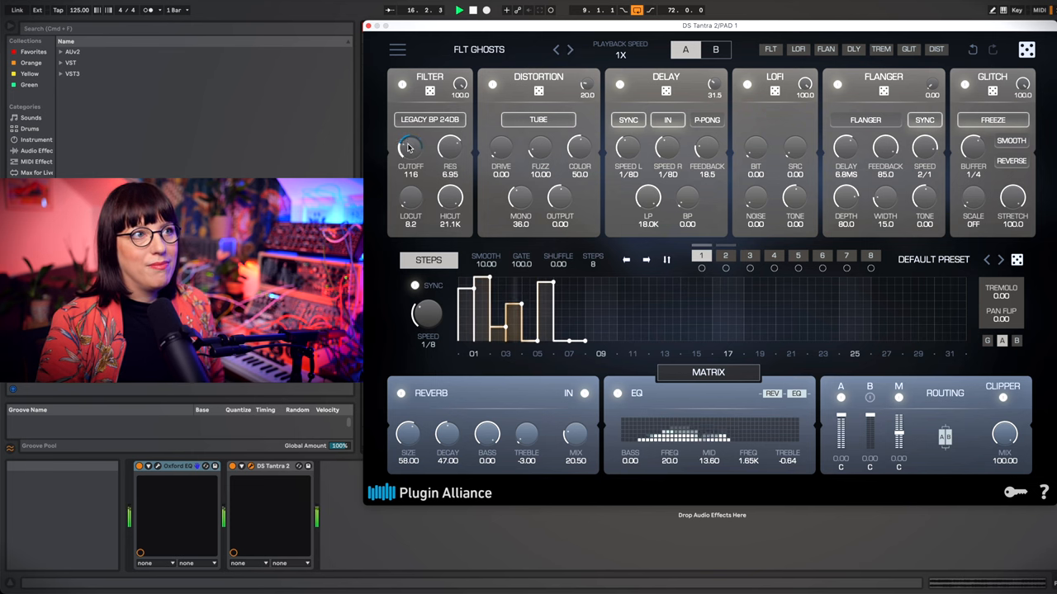
drag(409, 148, 409, 165)
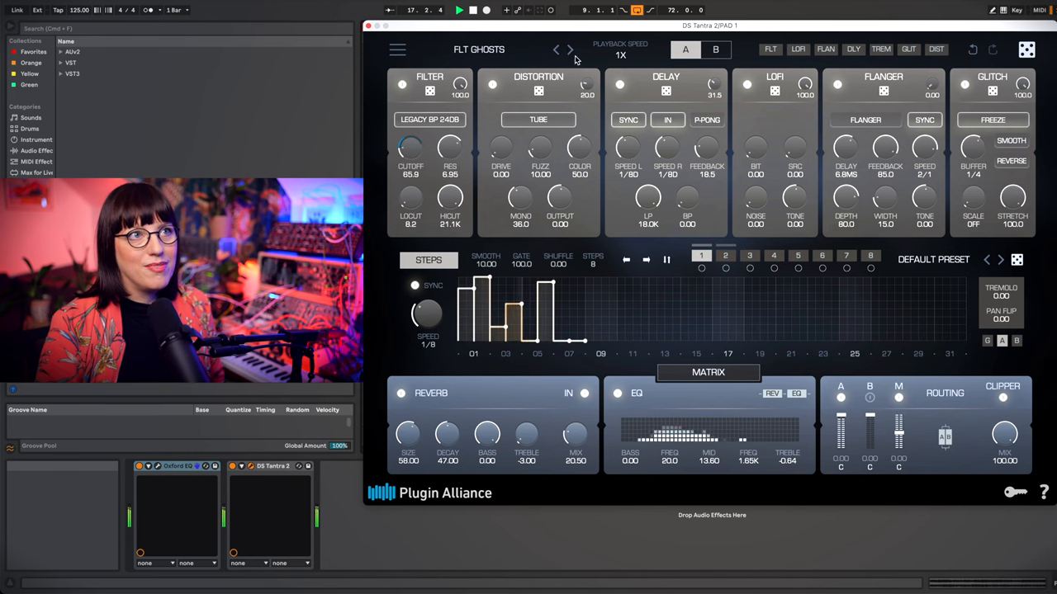
click(571, 50)
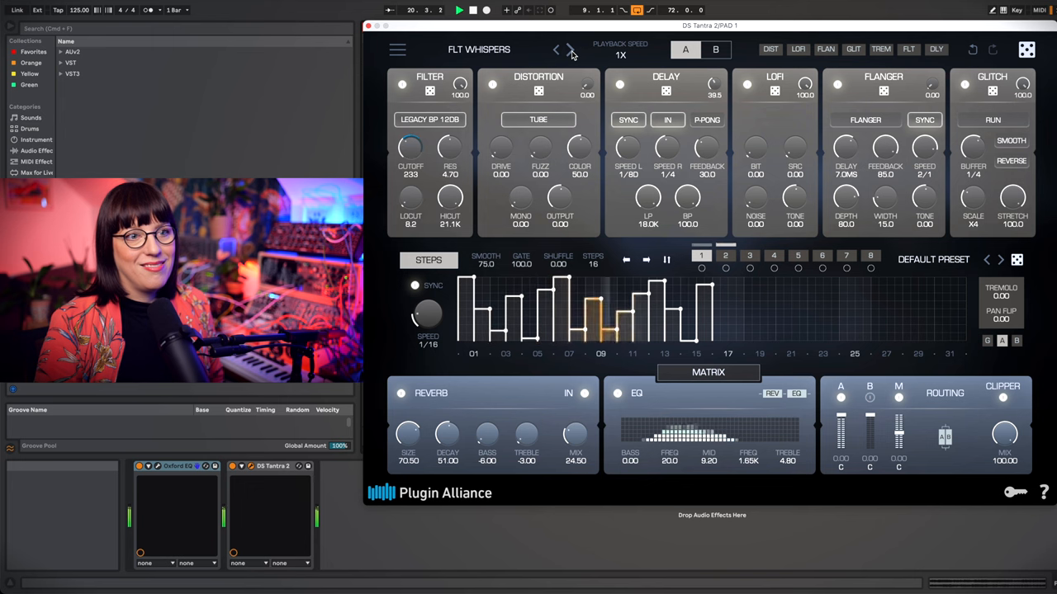
click(571, 49)
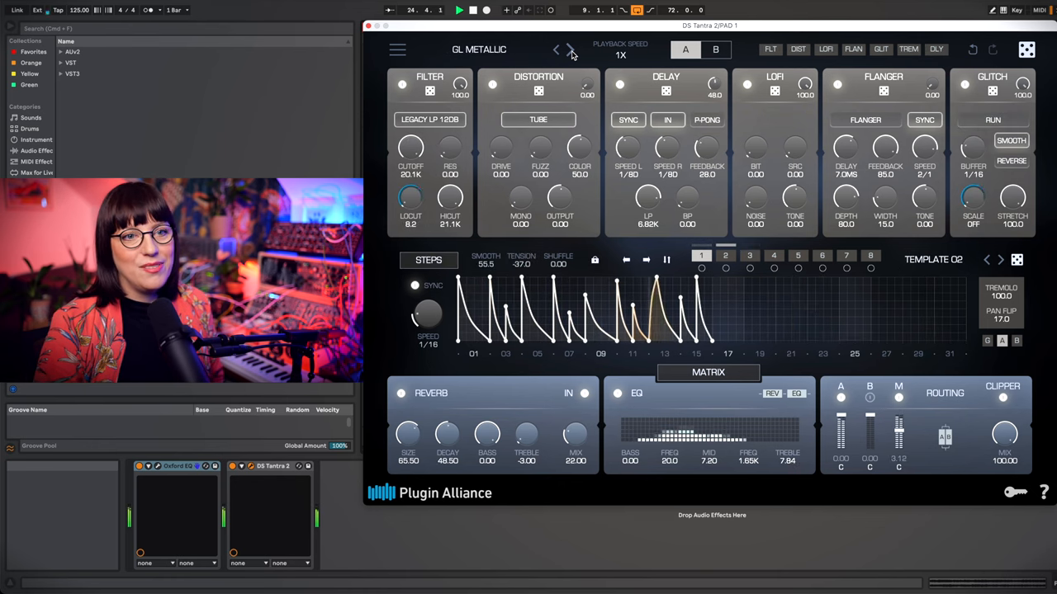
click(571, 50)
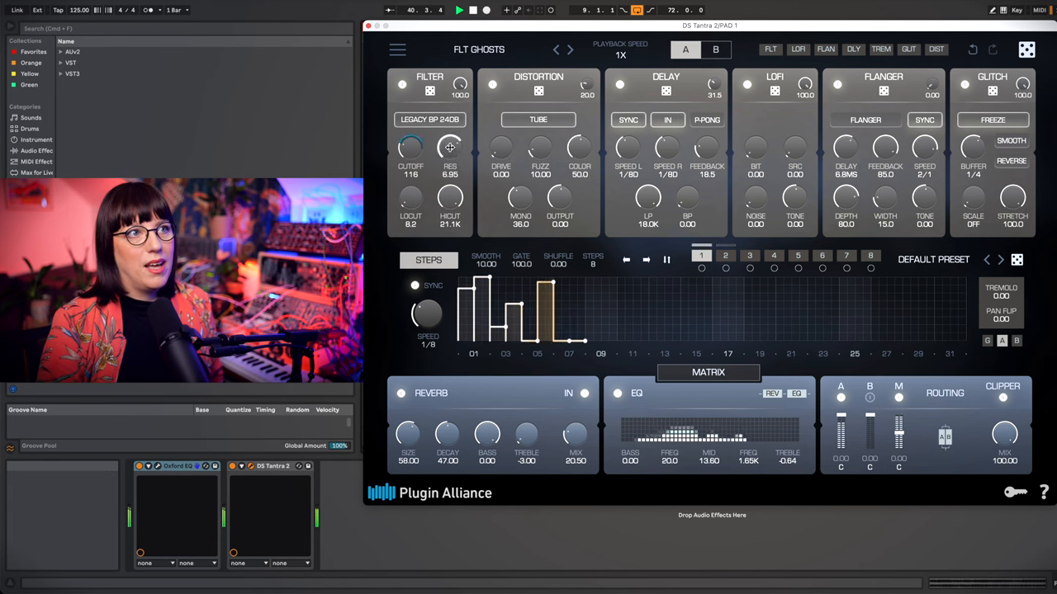
Reposition the plugin window and hover Factory Set A to reveal its presets
drag(449, 148, 452, 239)
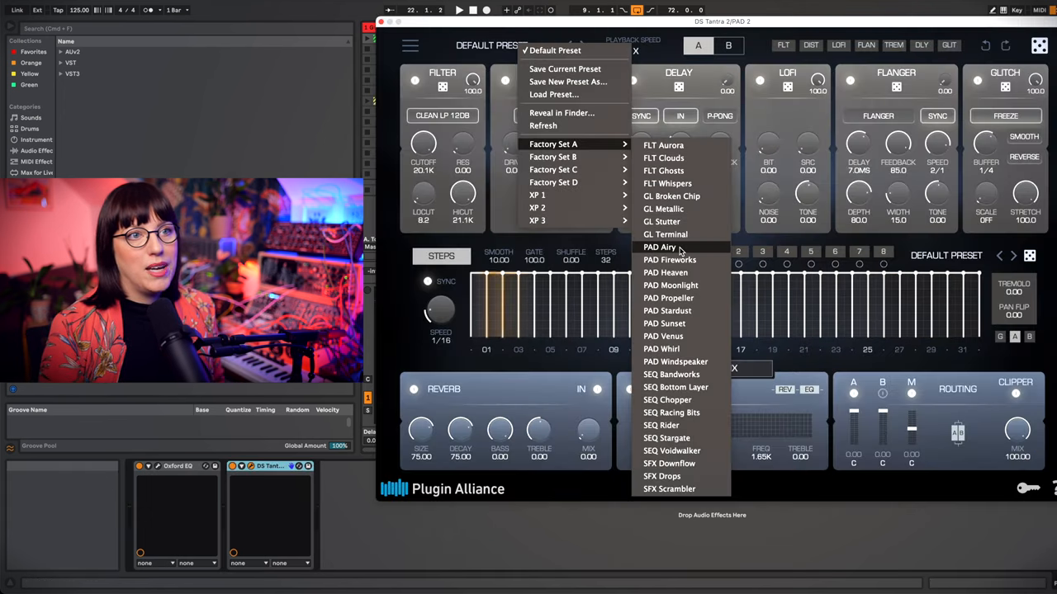
Load PAD Airy, step through Fireworks, Heaven to PAD Moonlight, then close to the mixer
click(660, 247)
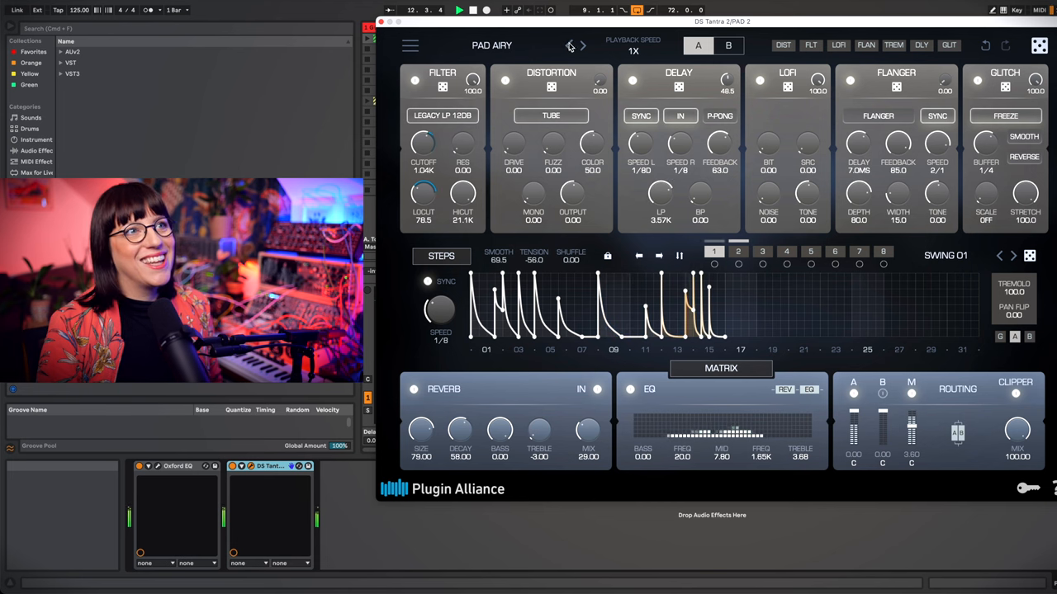
click(581, 46)
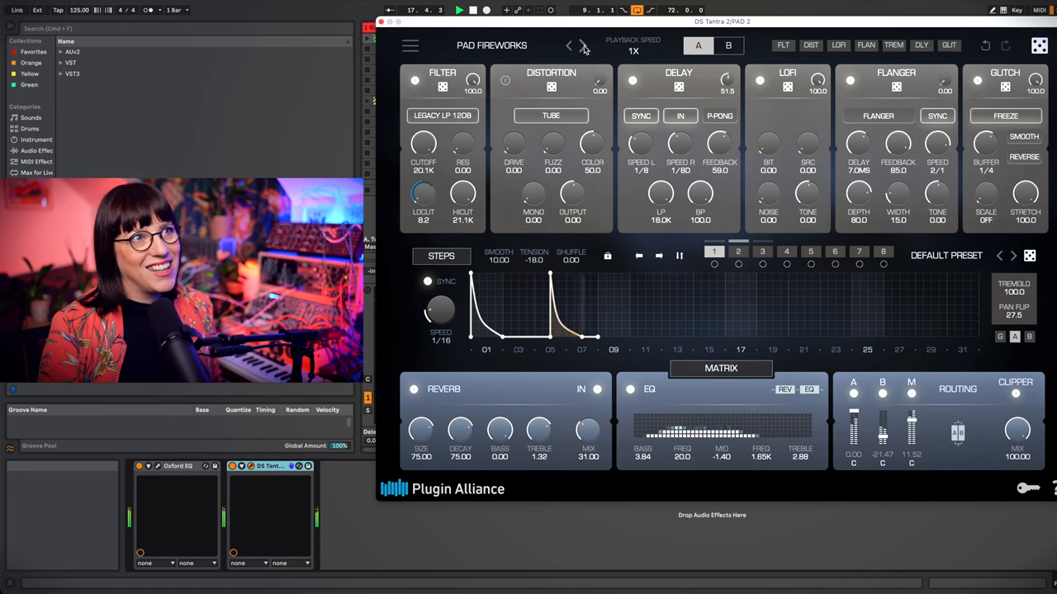
click(581, 46)
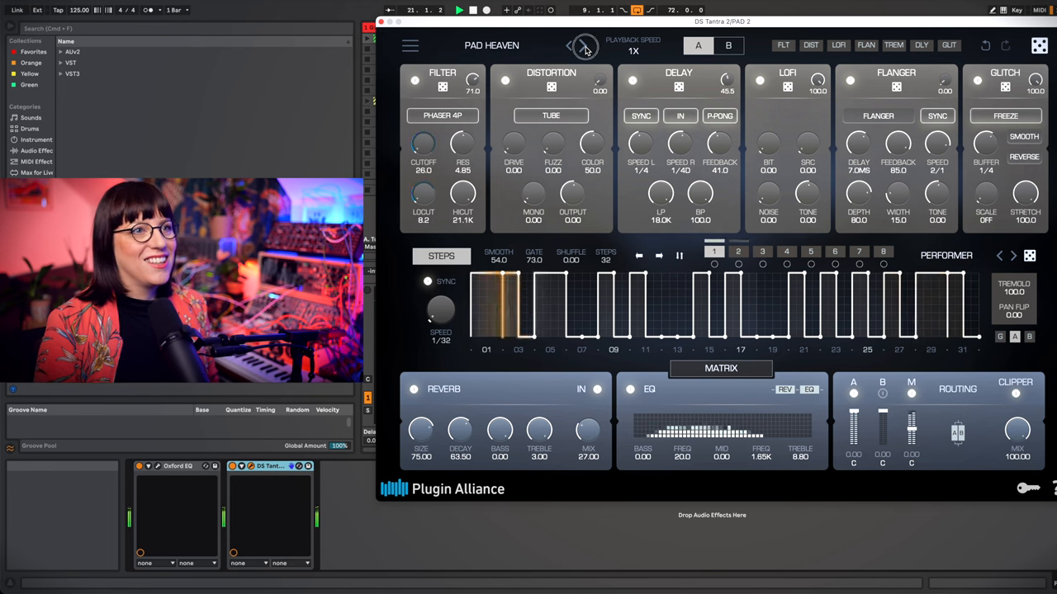
click(583, 46)
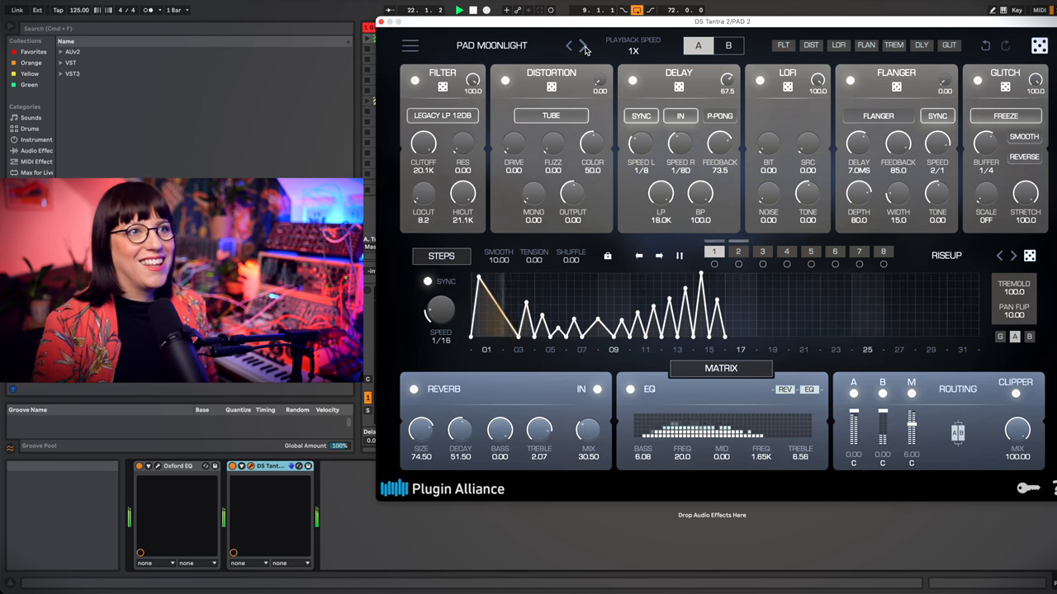
click(583, 47)
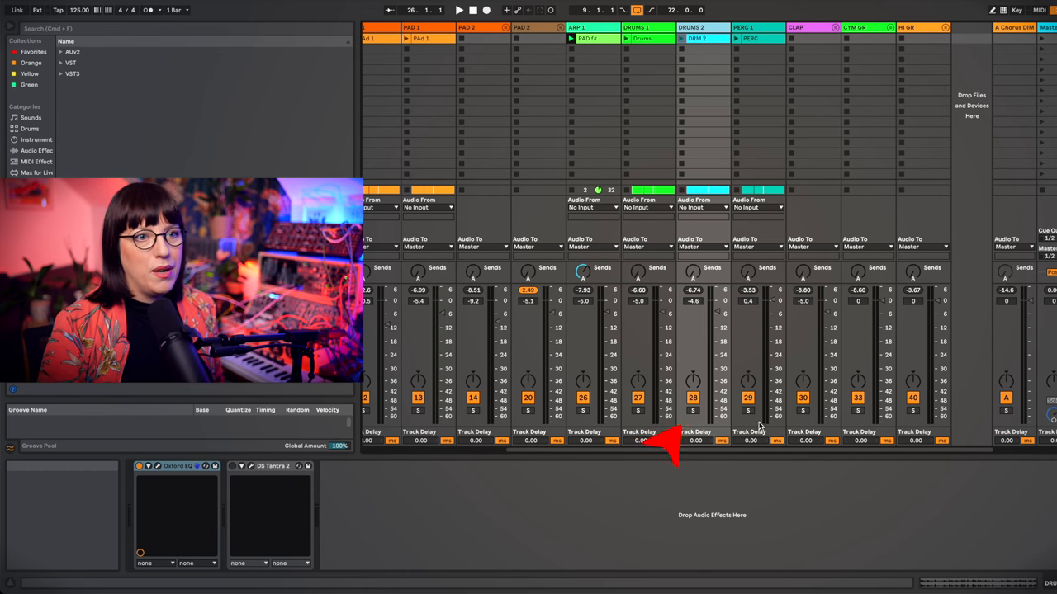
Open the Tantra 2 device on DRUMS 2, showing GL Broken Chip
click(459, 10)
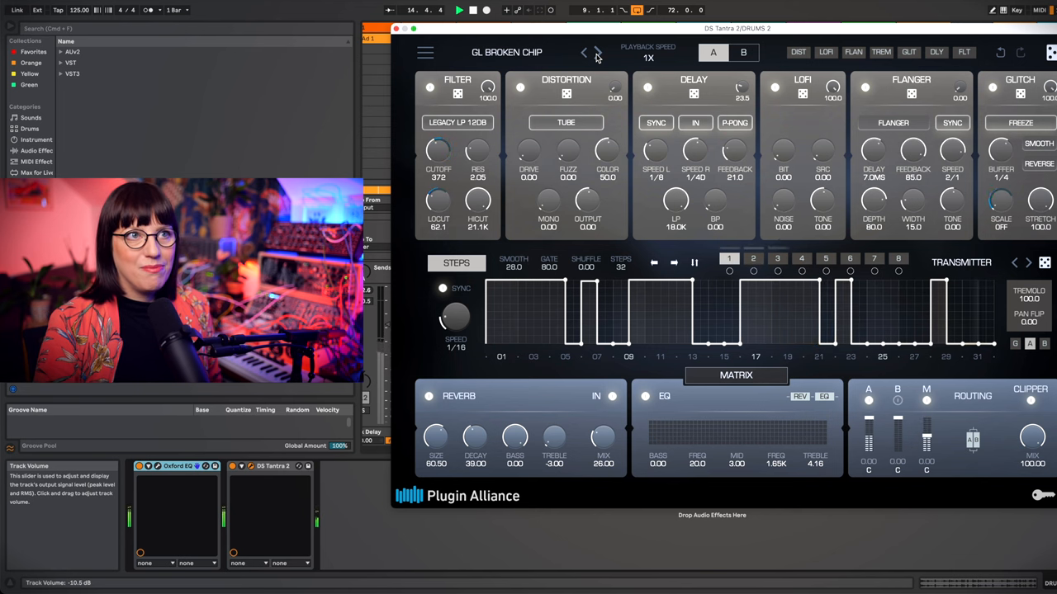
Step through GL Metallic and GL Stutter to GL Terminal, then close back to the mixer
click(598, 51)
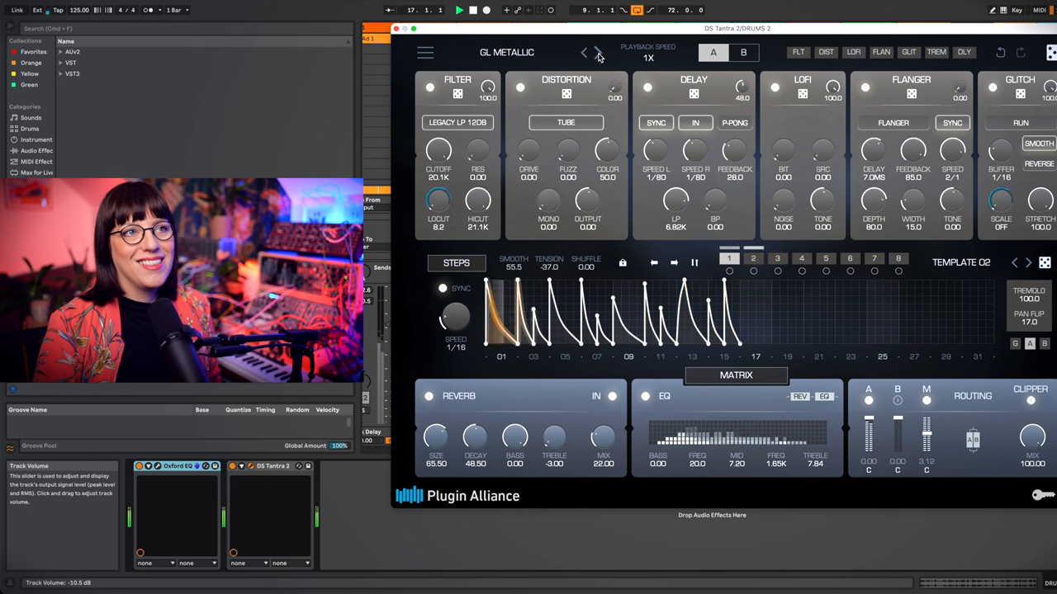
click(584, 51)
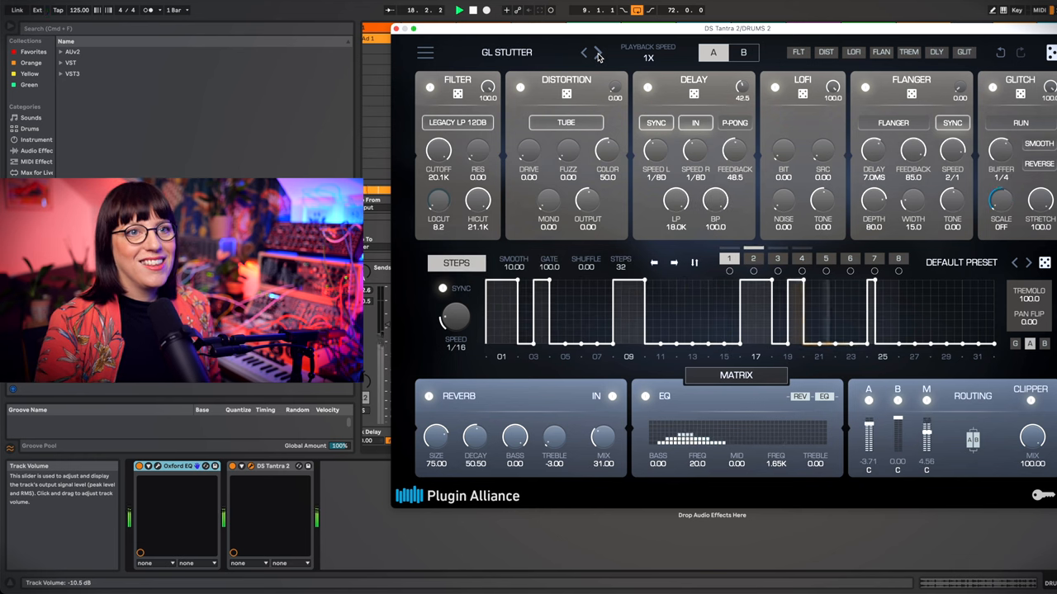
click(598, 51)
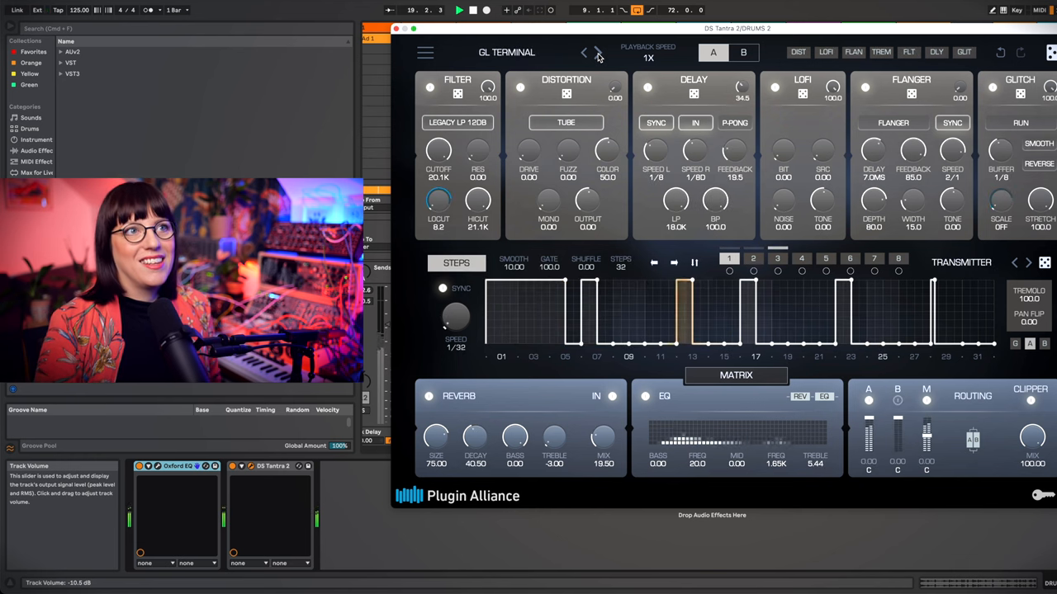
click(597, 51)
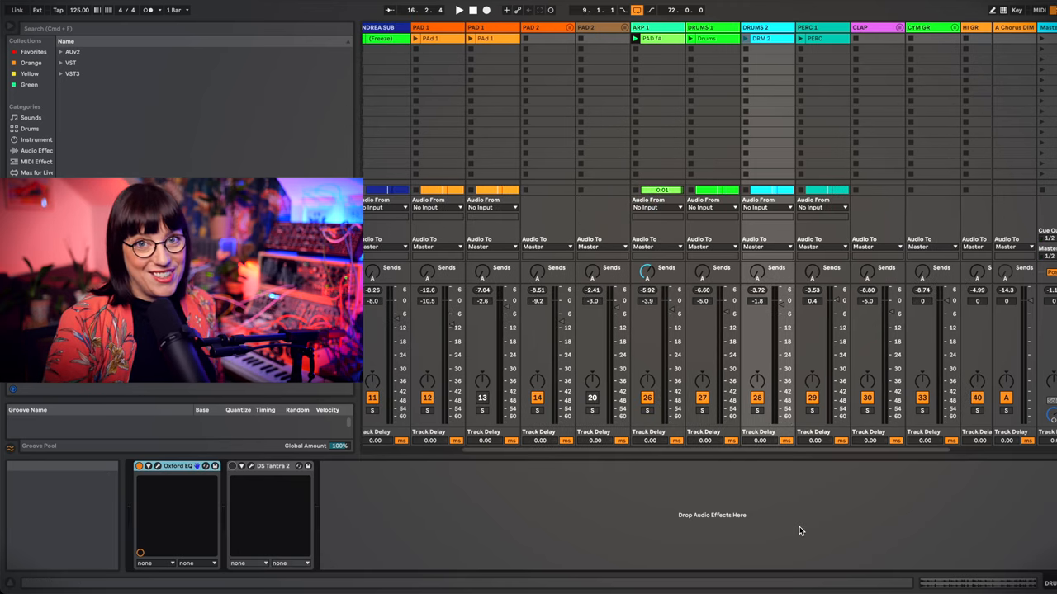
click(459, 9)
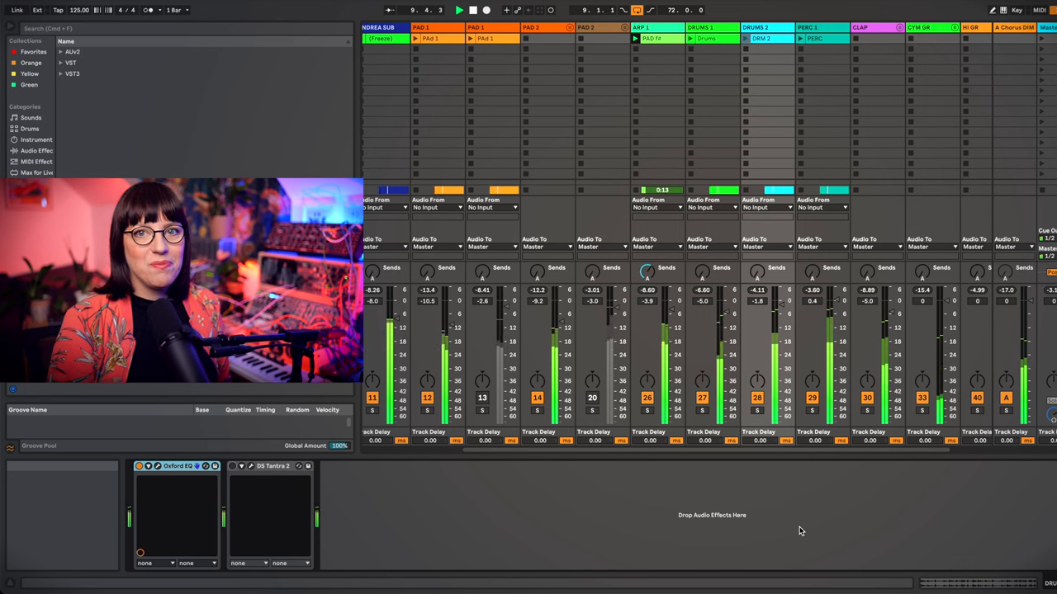